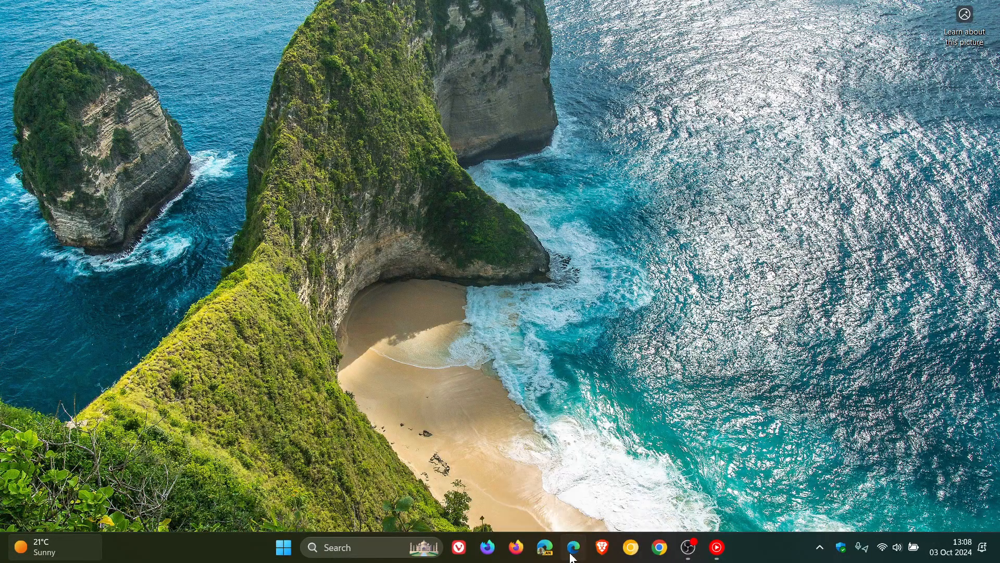
# - Launch stable Microsoft Edge from the taskbar onto the Microsoft Start new tab page
pyautogui.click(573, 547)
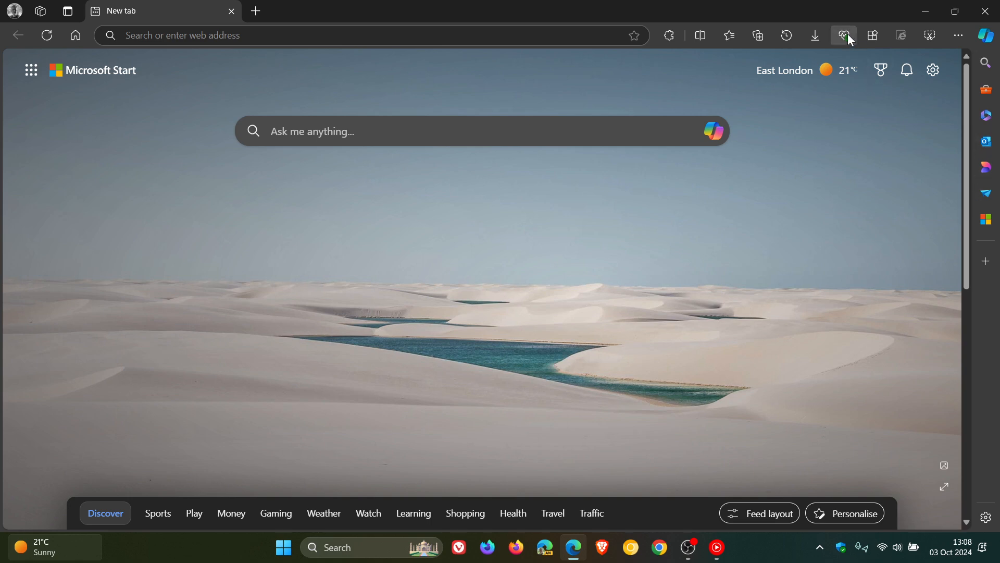
pyautogui.click(843, 35)
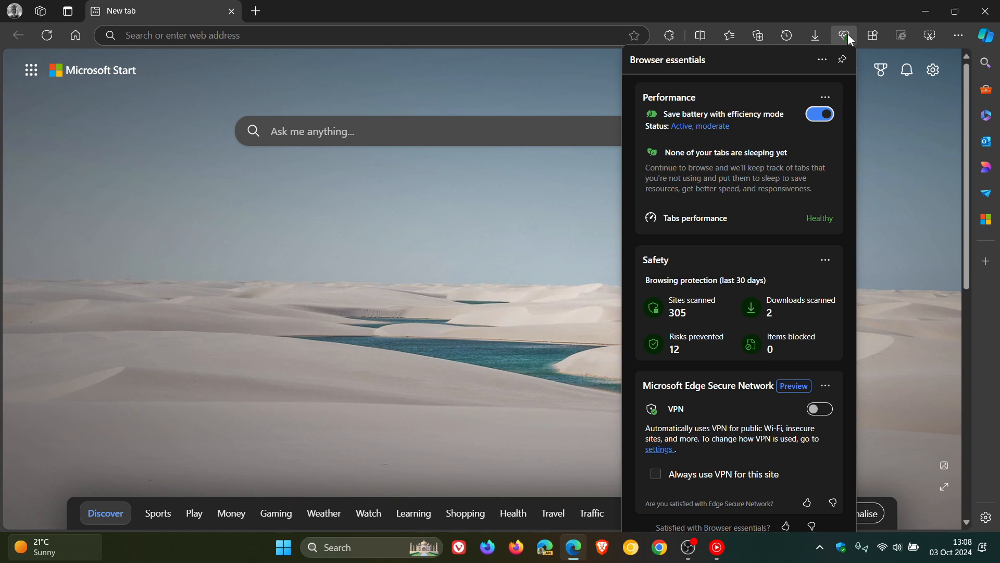
pyautogui.click(843, 35)
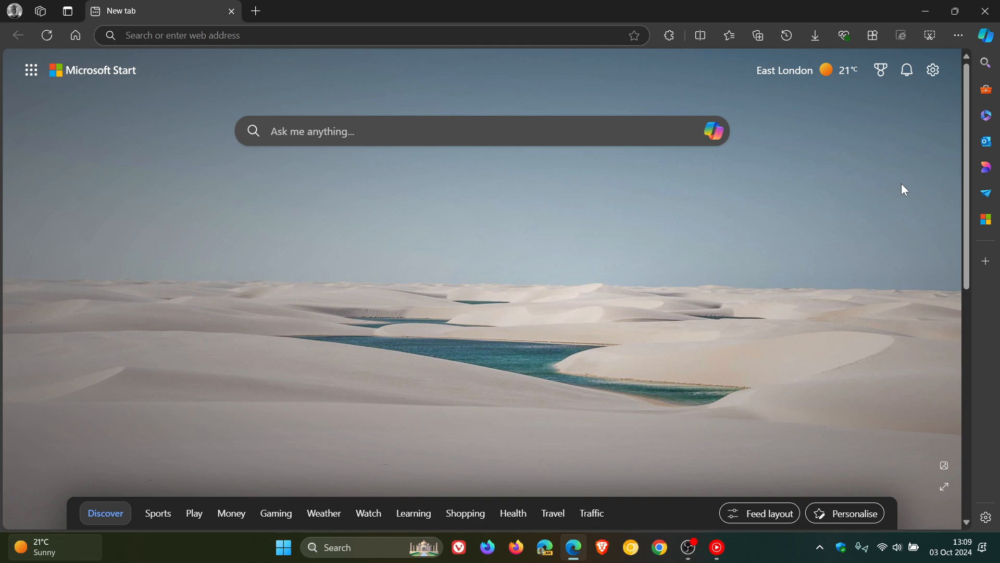
pyautogui.moveTo(603, 263)
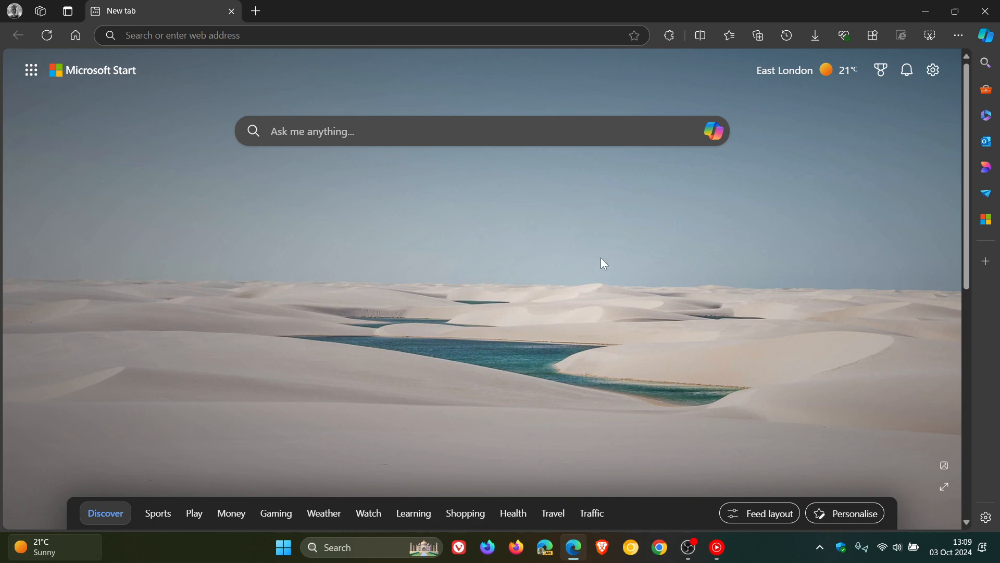
# - Reach Edge Settings via the profile flyout and view the Appearance page's theme options
pyautogui.click(12, 10)
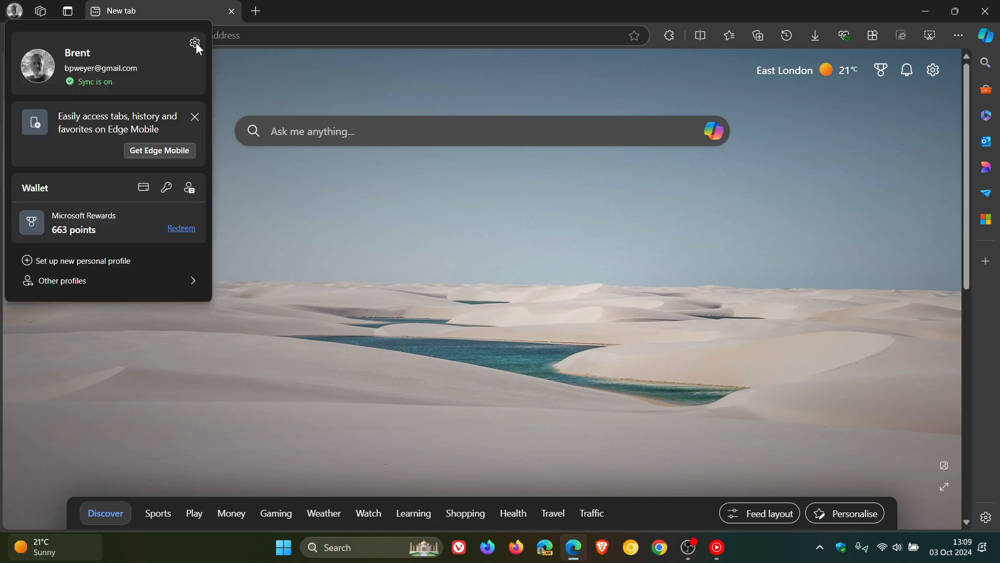
pyautogui.click(83, 261)
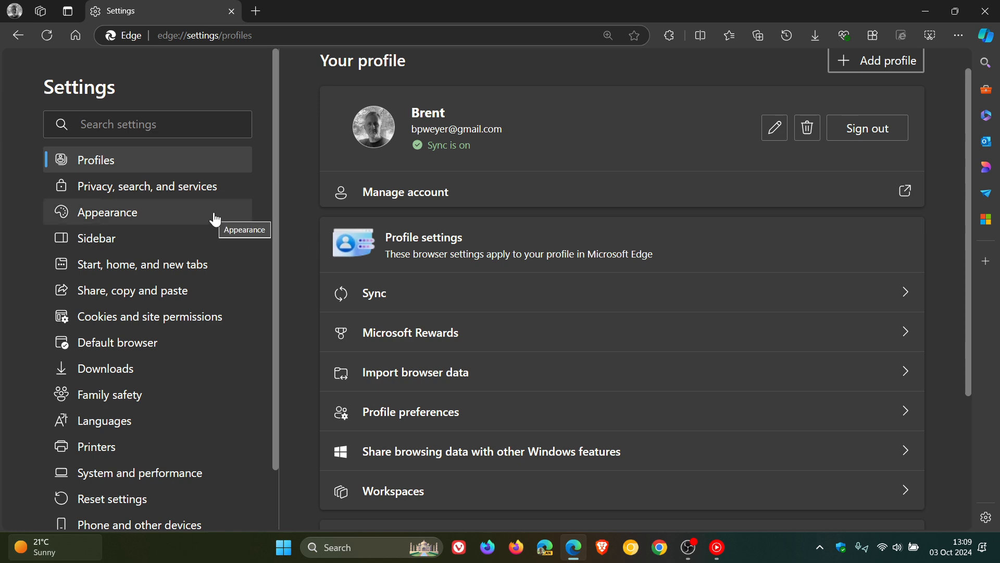
pyautogui.click(109, 212)
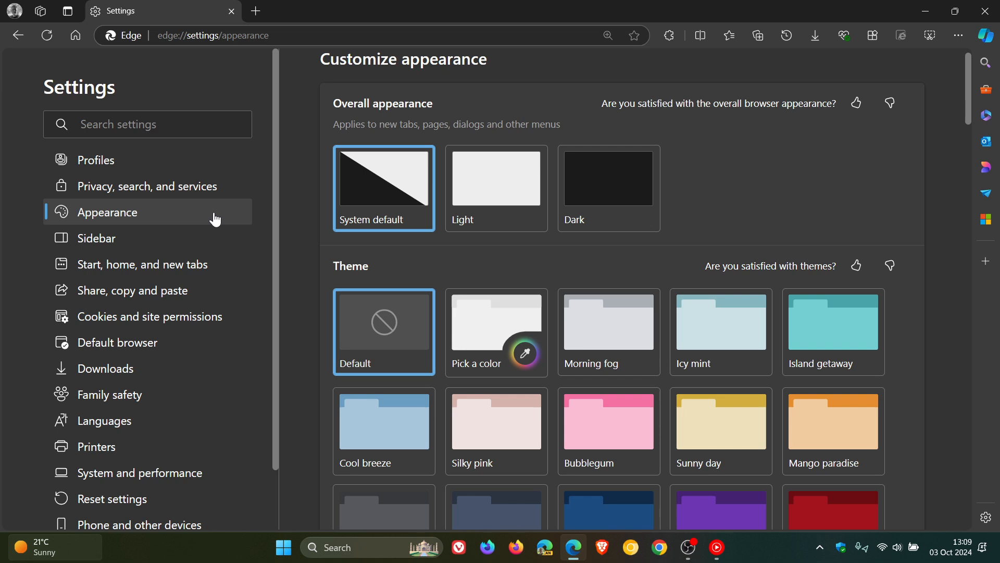
pyautogui.click(138, 472)
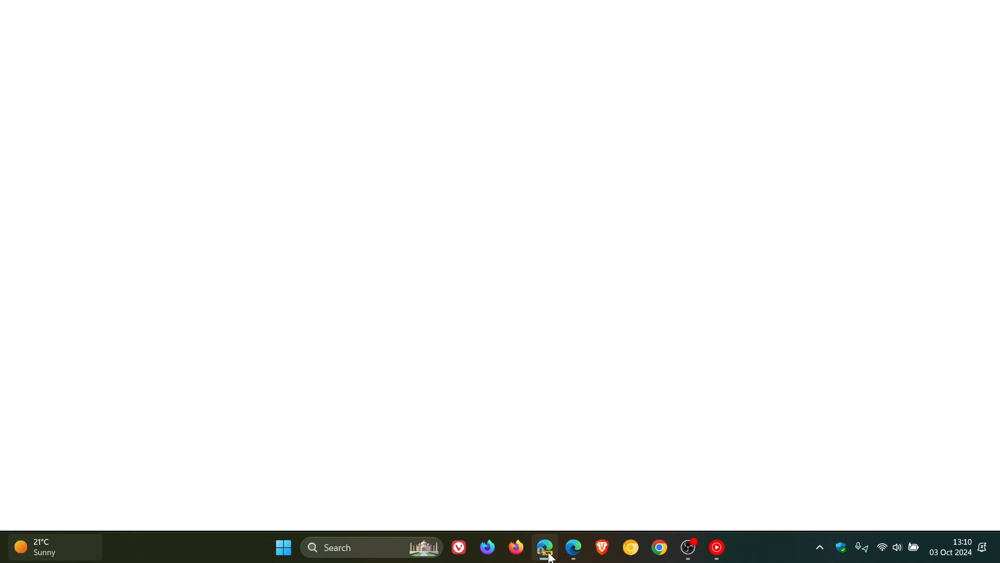
# - Launch Edge Canary and bring its Settings to the Appearance page via the profile flyout
pyautogui.click(544, 547)
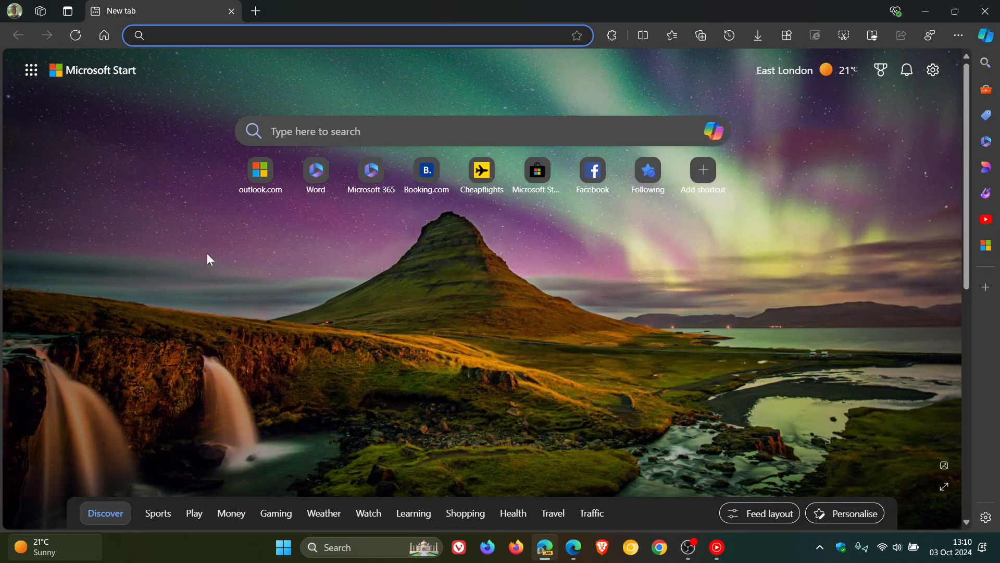
pyautogui.click(12, 10)
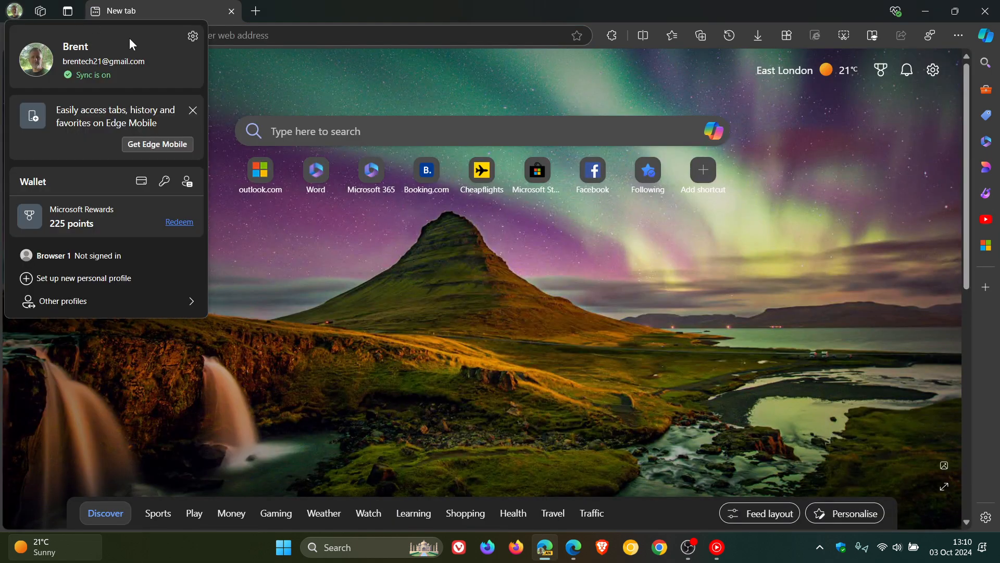
pyautogui.click(84, 280)
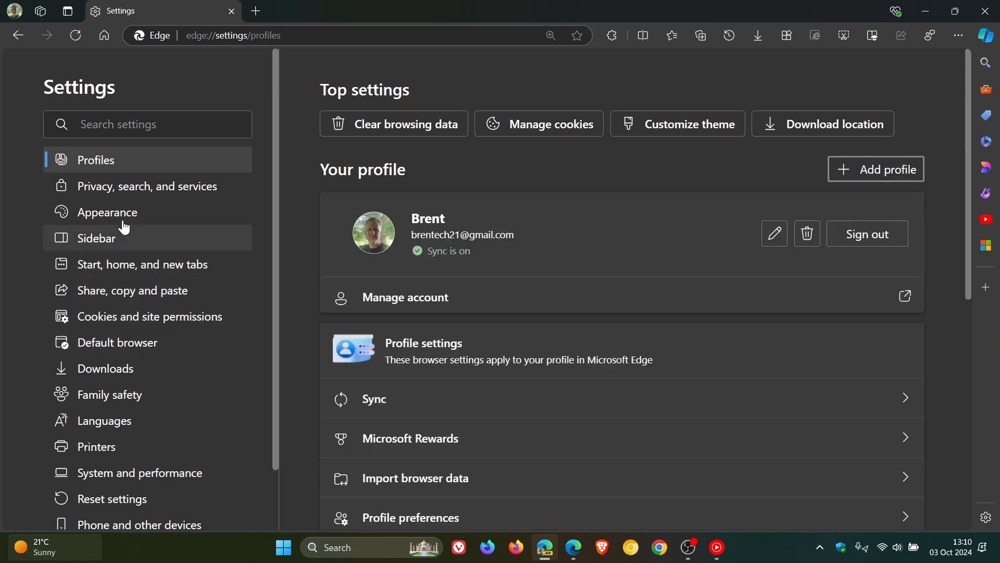
pyautogui.click(109, 212)
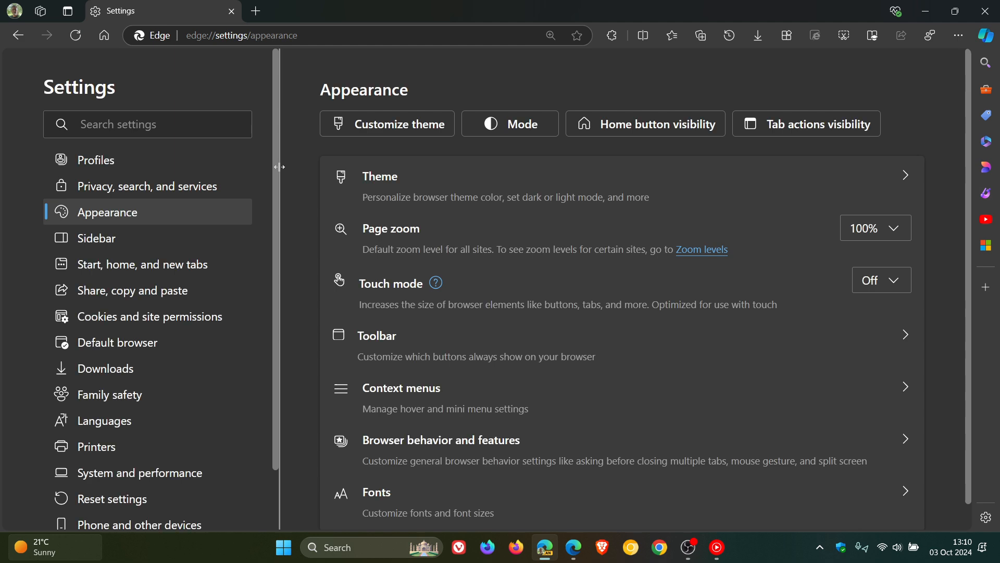
pyautogui.moveTo(589, 424)
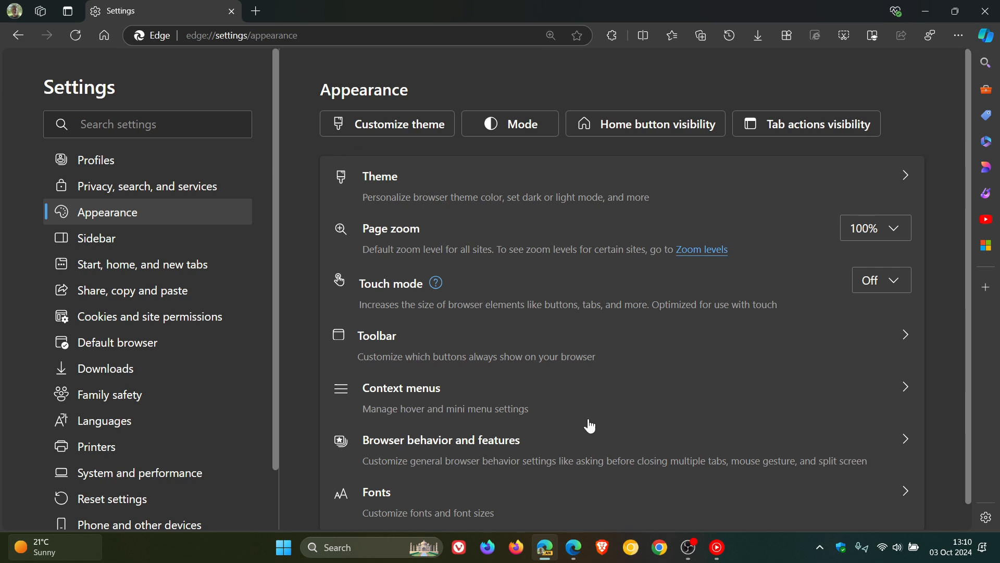
pyautogui.moveTo(487, 173)
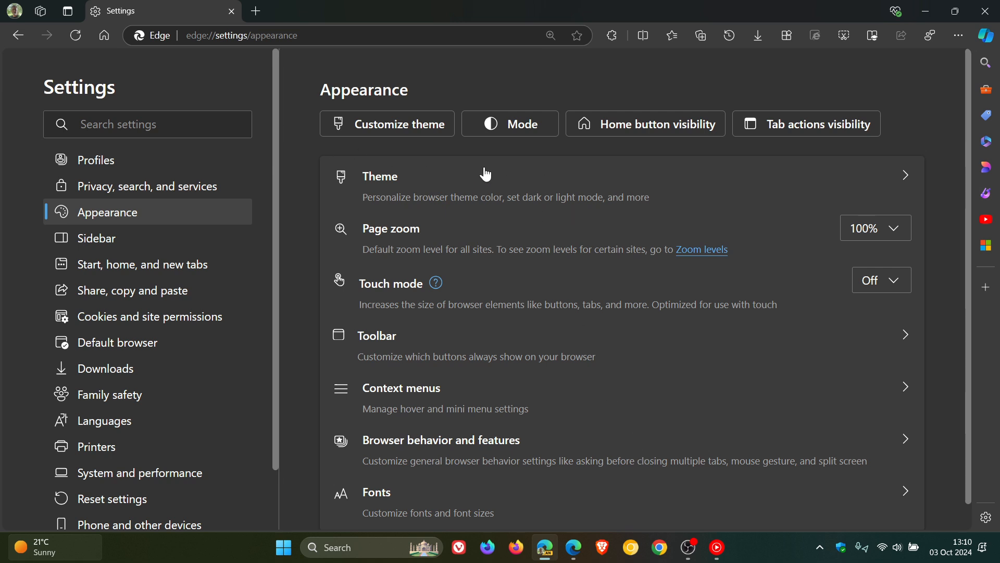
pyautogui.moveTo(202, 280)
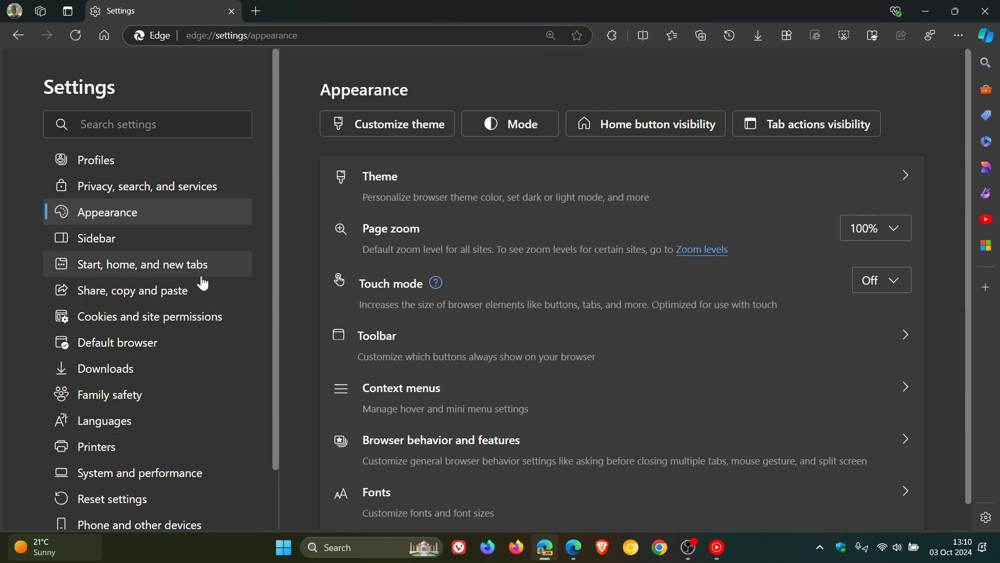
pyautogui.moveTo(210, 467)
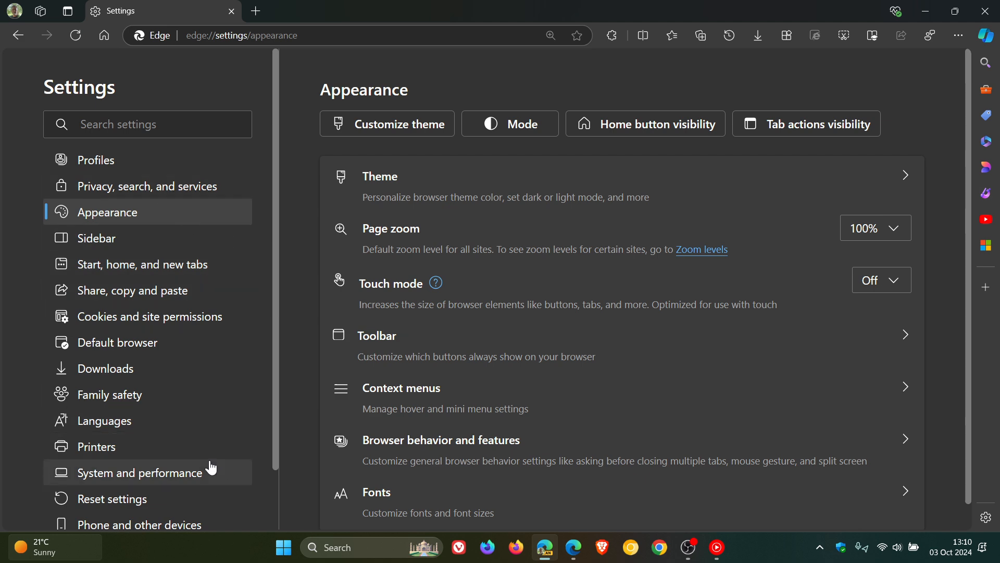
# - Switch Edge Canary Settings to the System and performance page
pyautogui.click(140, 472)
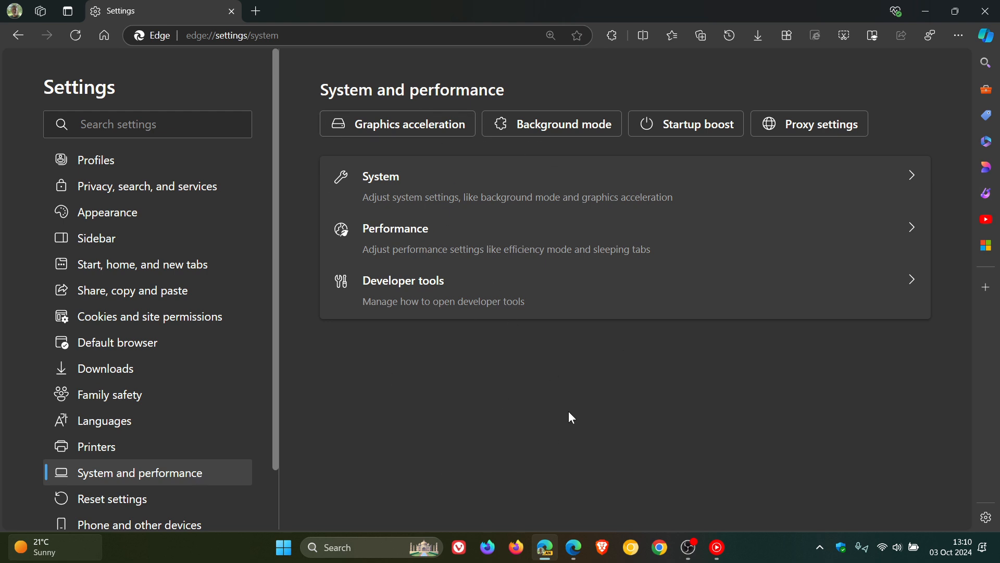
pyautogui.moveTo(851, 189)
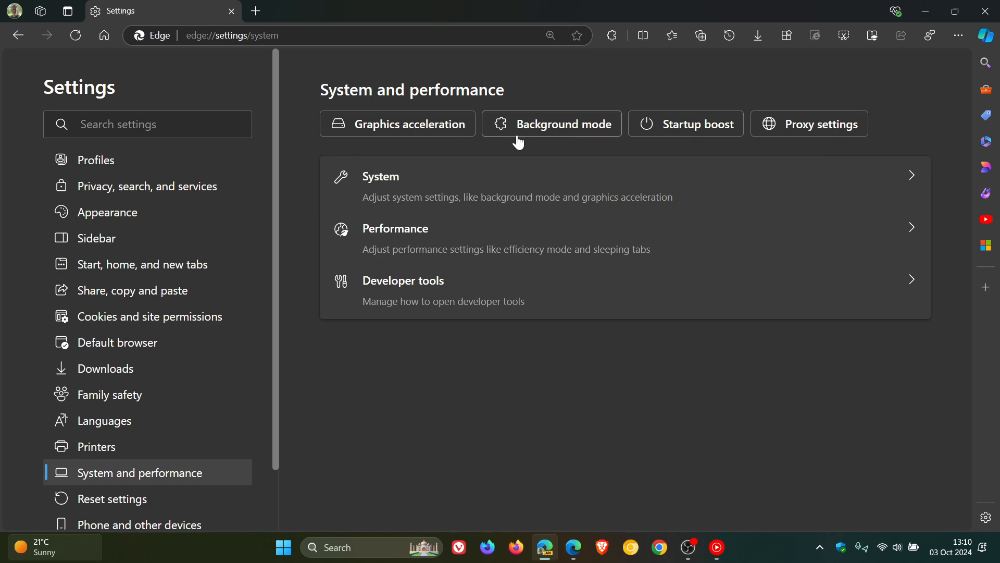
pyautogui.moveTo(683, 350)
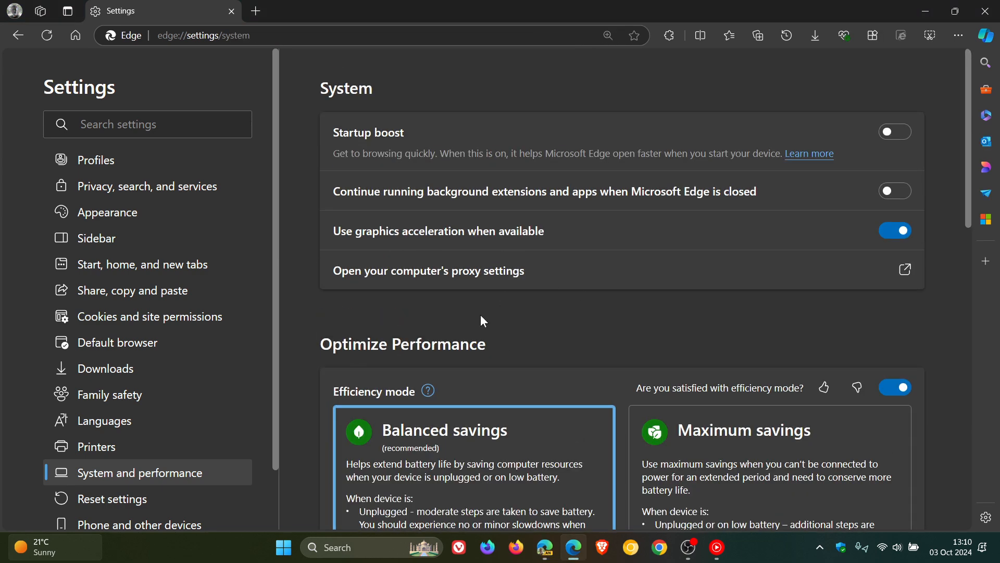
pyautogui.moveTo(659, 317)
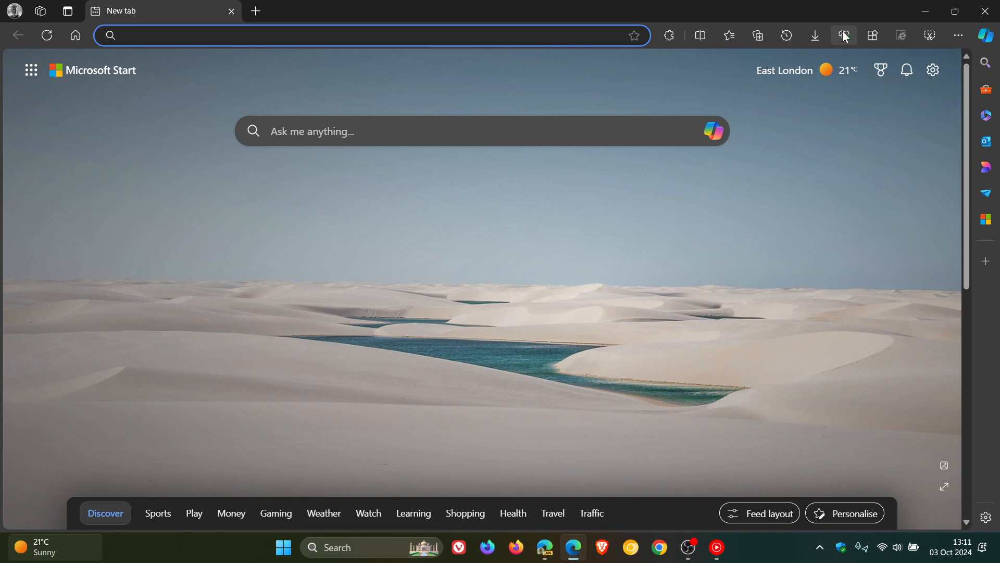
pyautogui.click(843, 36)
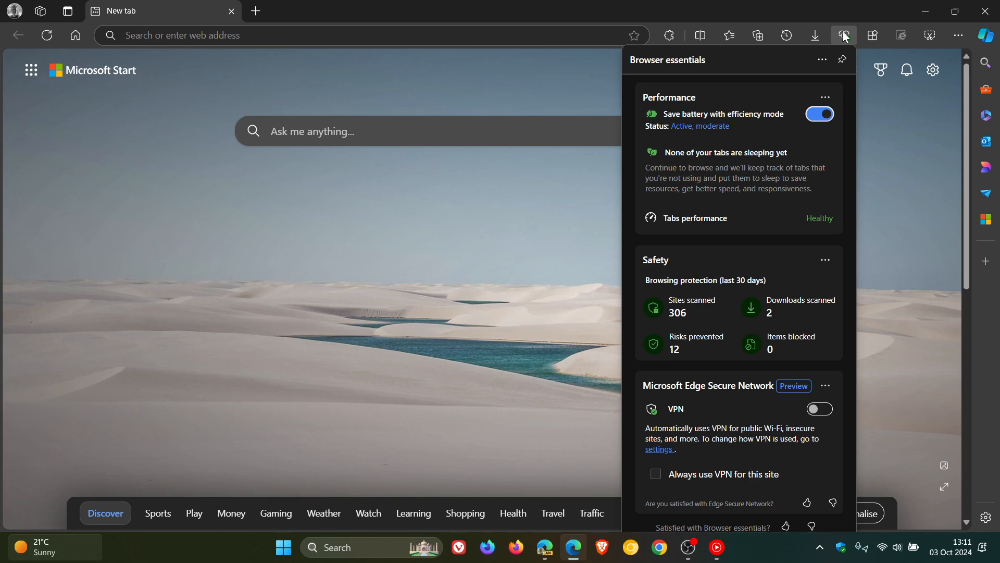
pyautogui.click(873, 35)
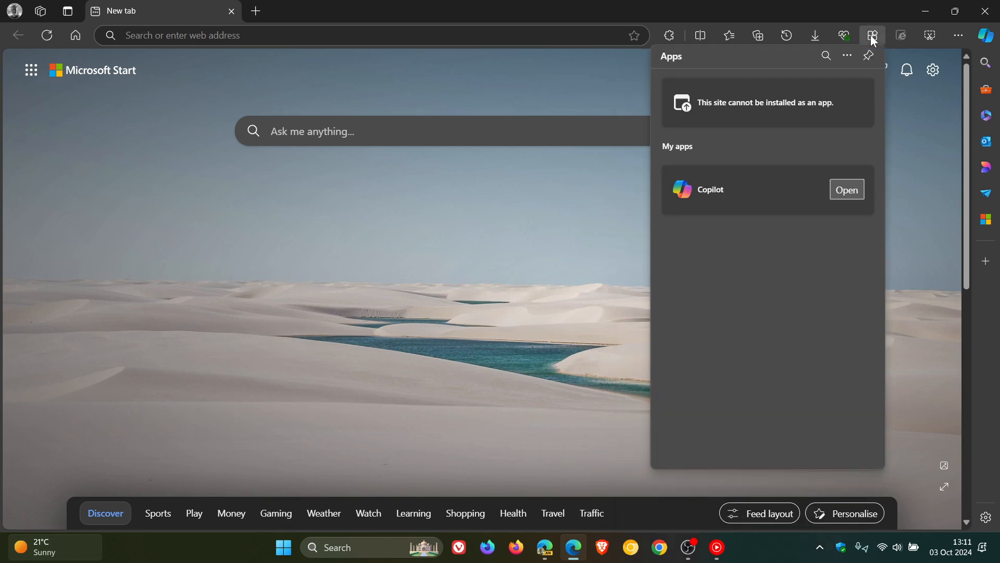
pyautogui.moveTo(909, 158)
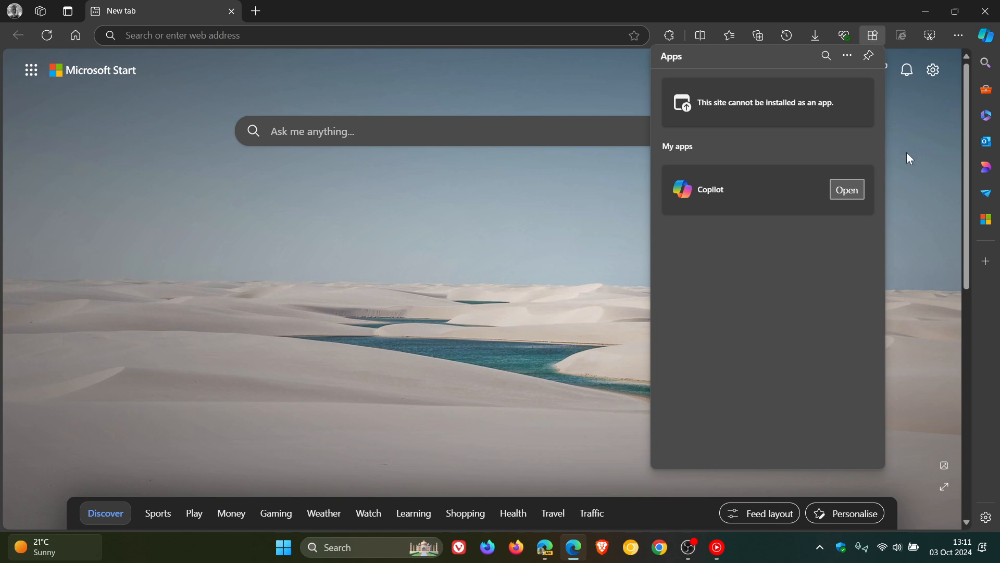
pyautogui.click(729, 36)
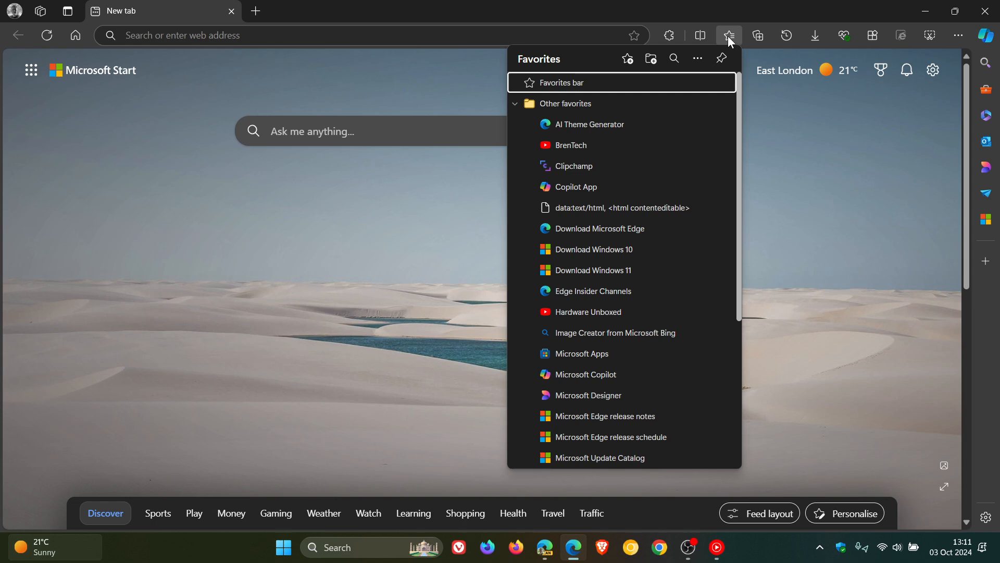
pyautogui.click(787, 36)
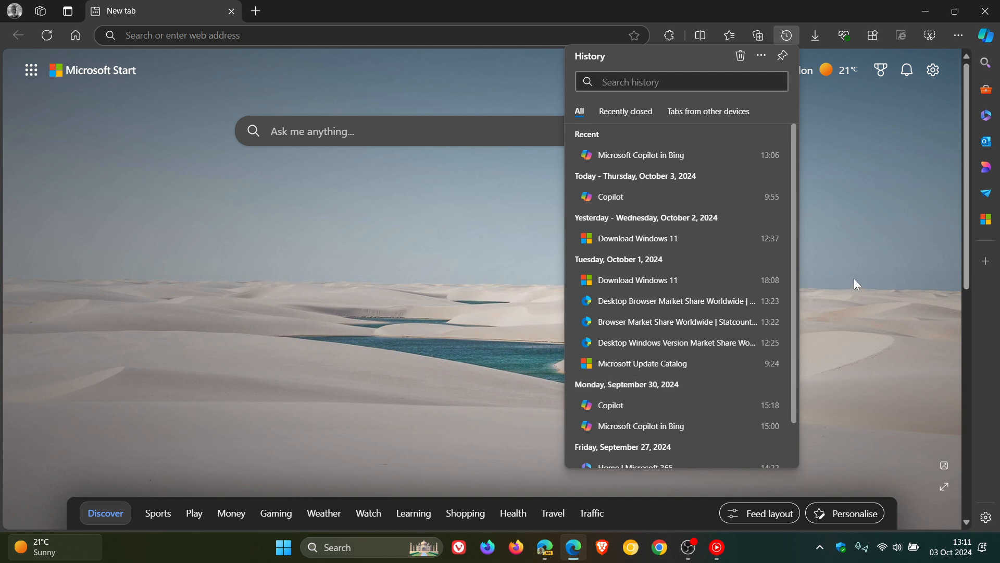
pyautogui.click(786, 36)
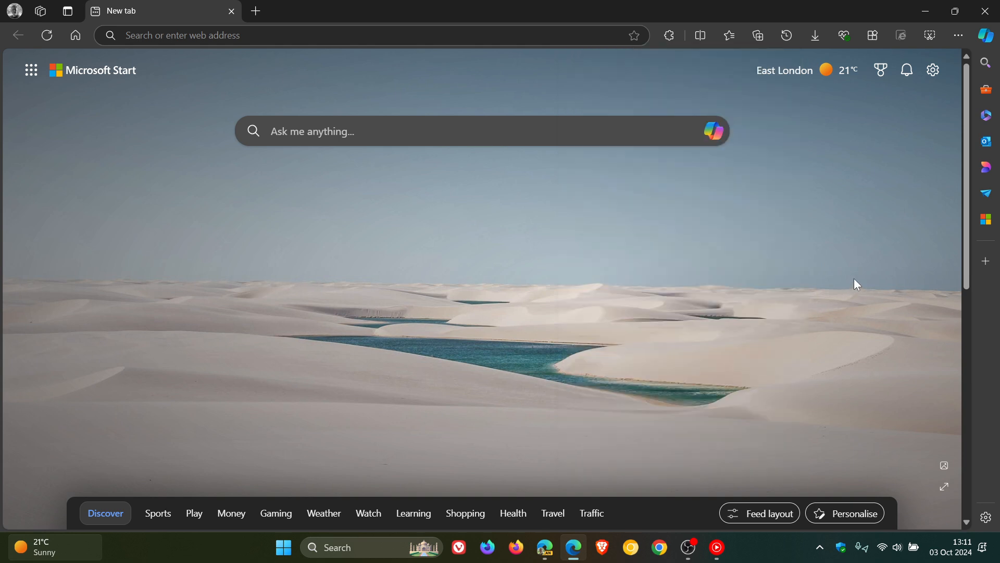
pyautogui.moveTo(151, 124)
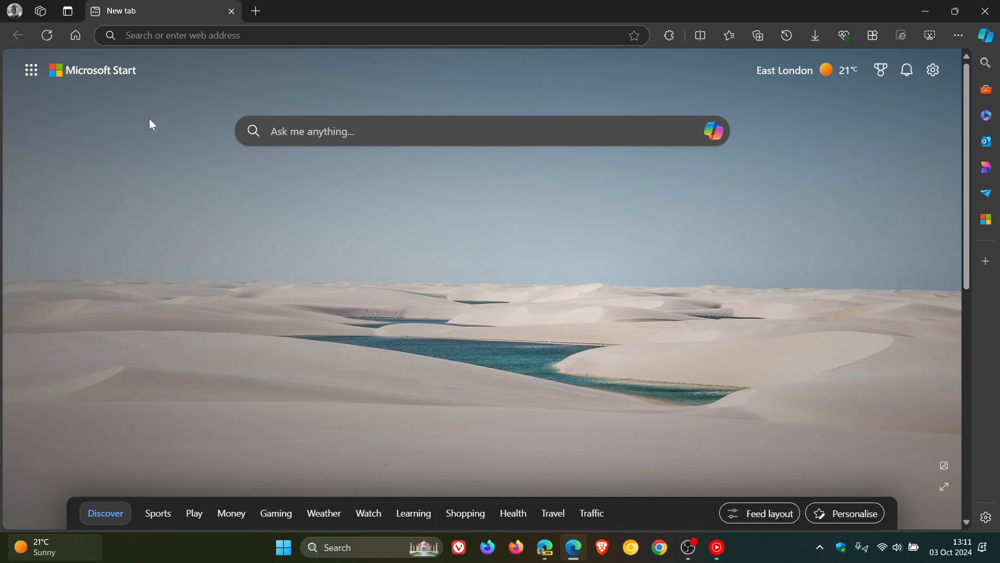
# - Return stable Edge to Settings on the Profiles page via the profile flyout gear
pyautogui.click(12, 10)
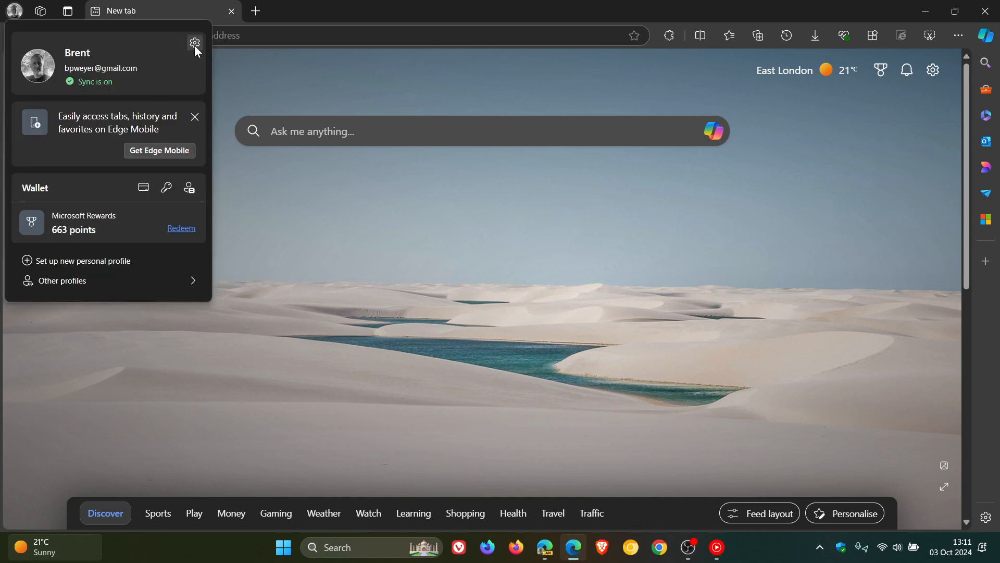
pyautogui.click(195, 43)
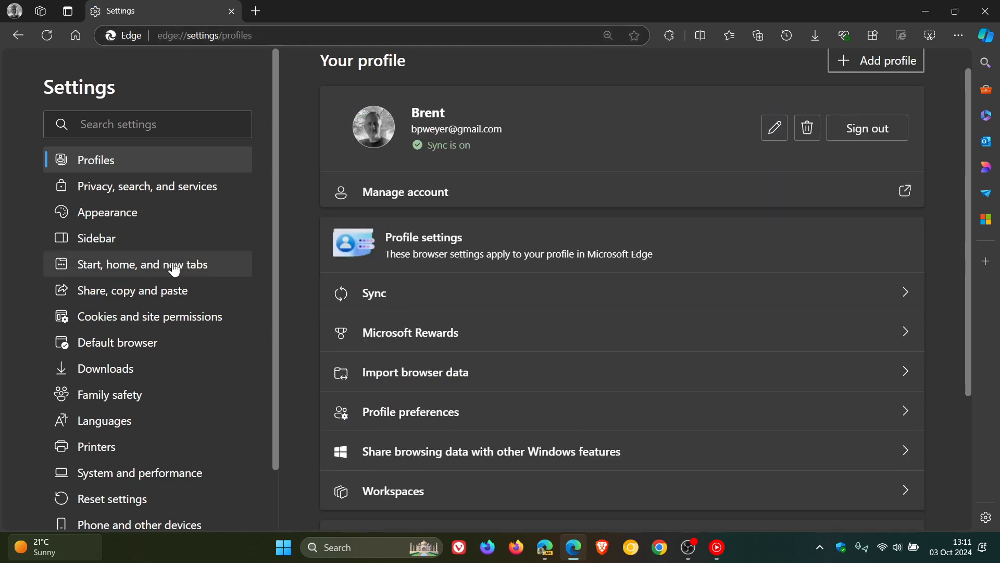
pyautogui.moveTo(283, 266)
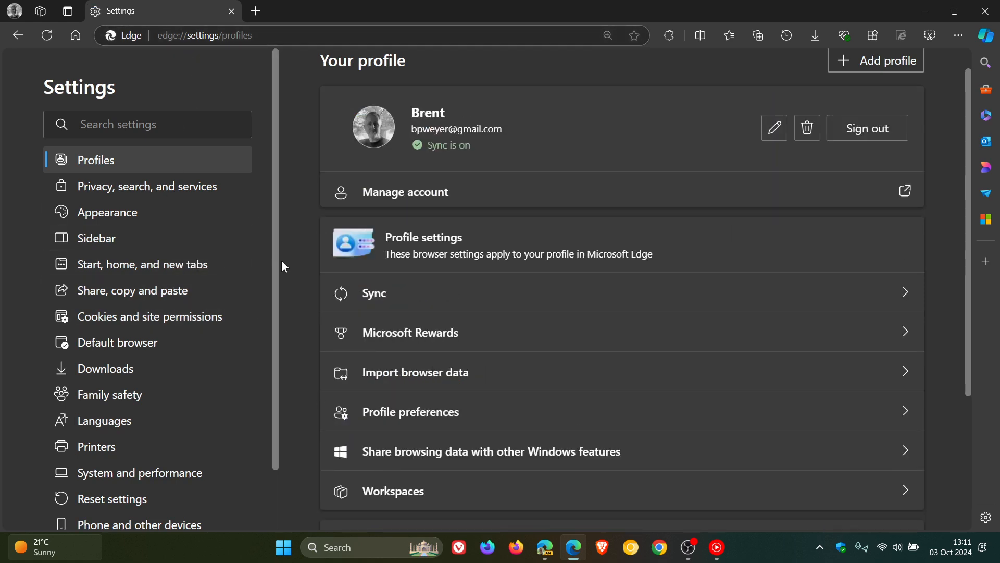